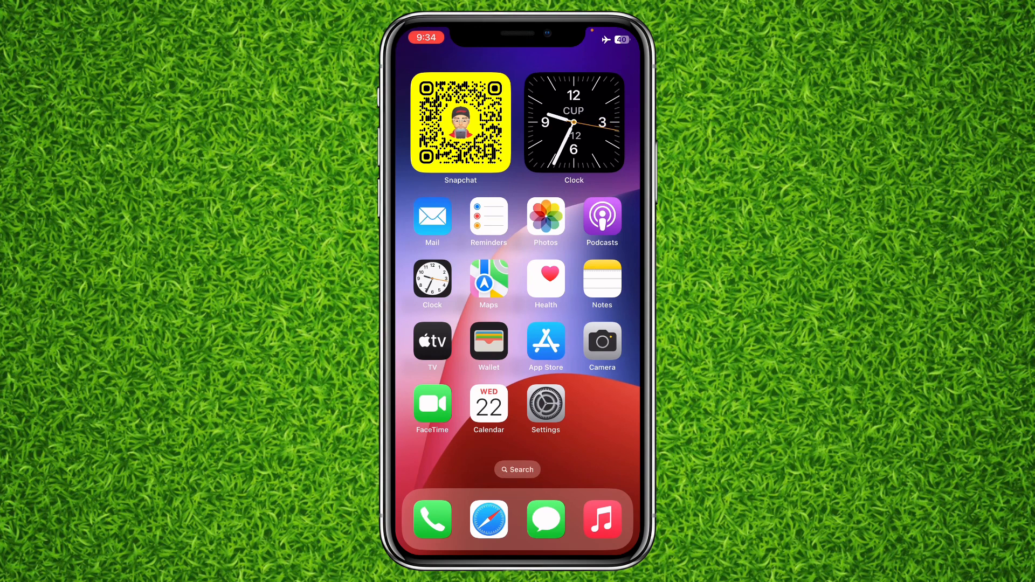
Launch iOS Settings from the home screen and scroll down toward WhatsApp's entry
{"action": "left_click", "coordinate": [546, 402]}
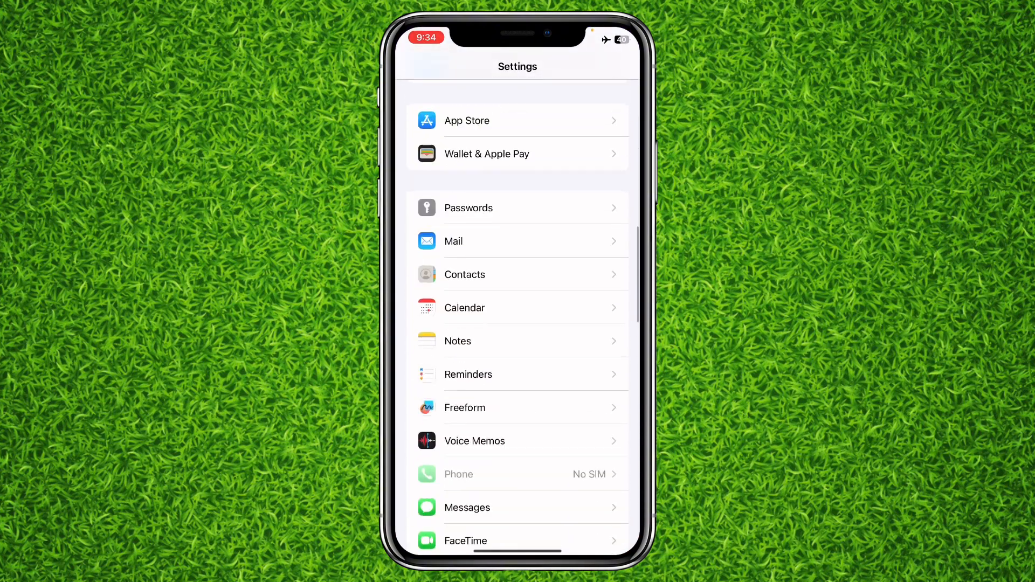
{"action": "scroll", "scroll_direction": "down", "scroll_amount": 3}
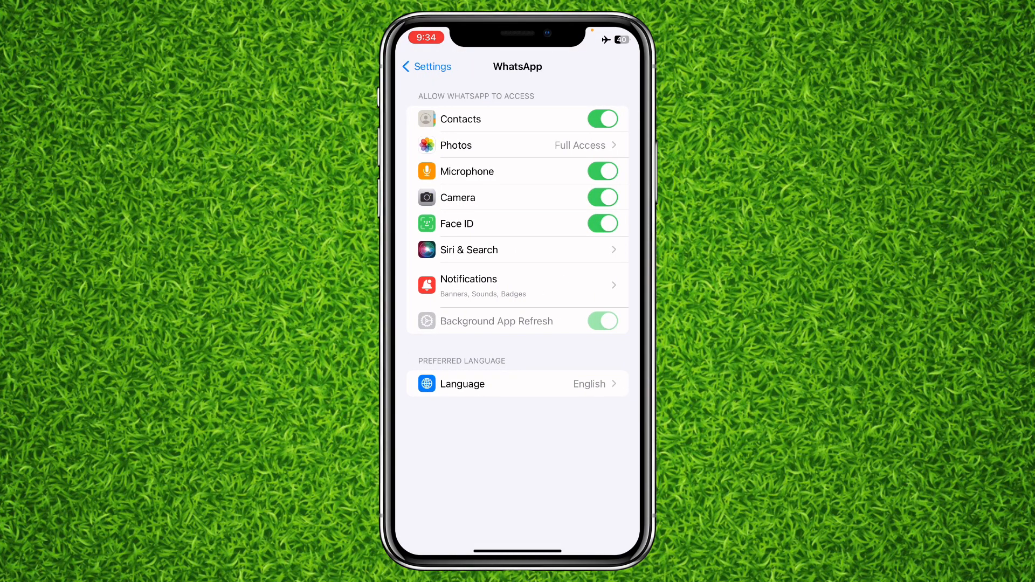
Switch WhatsApp's Face ID permission off and back on, then return to the home screen
{"action": "left_click", "coordinate": [603, 224]}
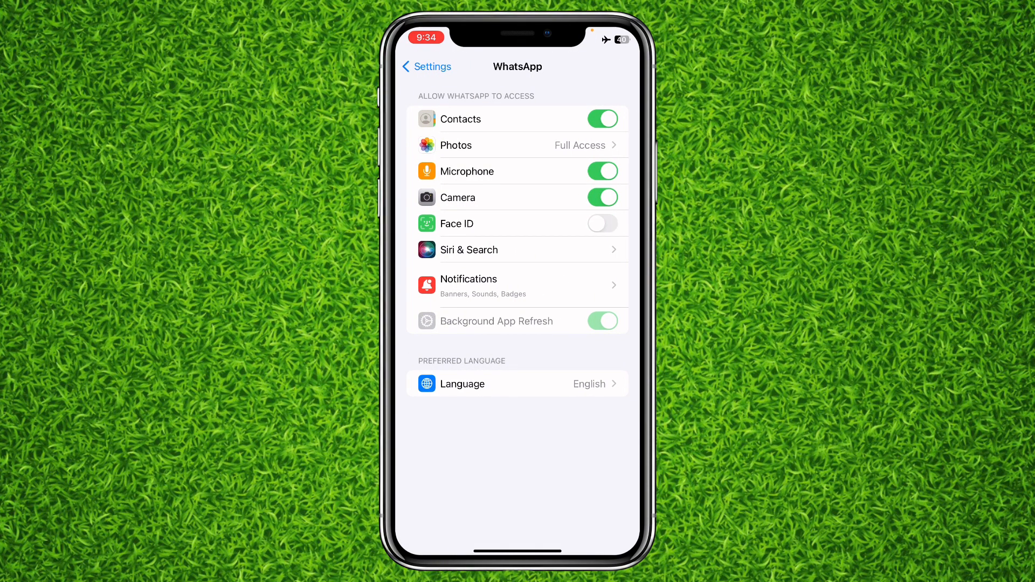
{"action": "left_click", "coordinate": [603, 223]}
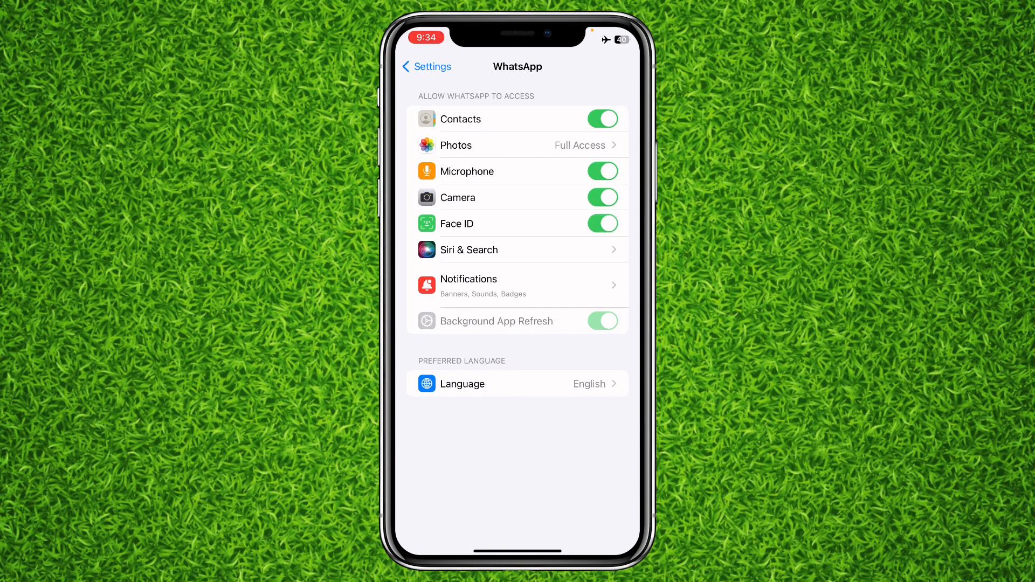
{"action": "left_click", "coordinate": [425, 66]}
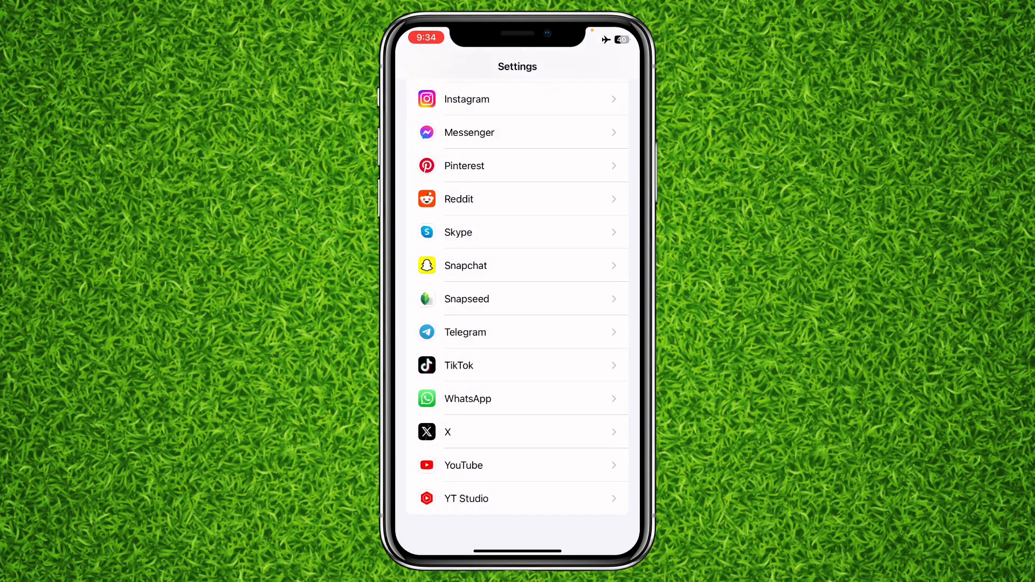
{"action": "key", "text": "home"}
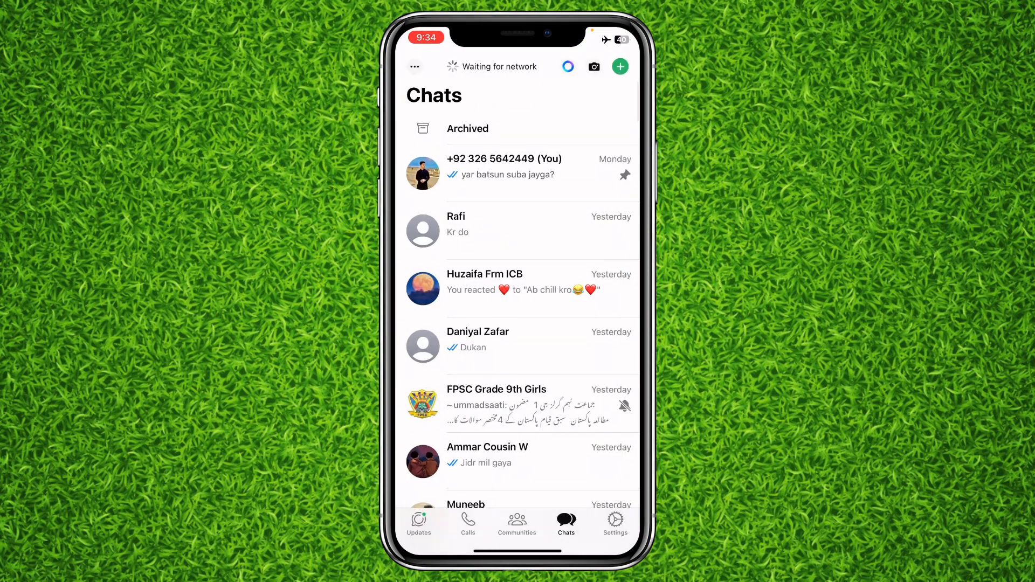
Go to WhatsApp's Settings tab and scroll through its sections
{"action": "left_click", "coordinate": [615, 521]}
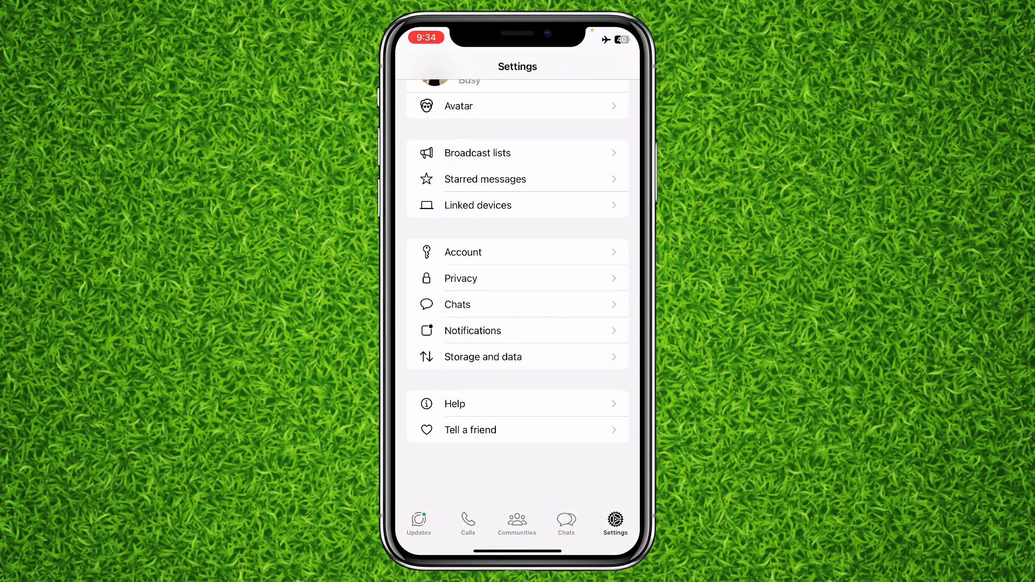
{"action": "scroll", "scroll_direction": "down", "scroll_amount": 3}
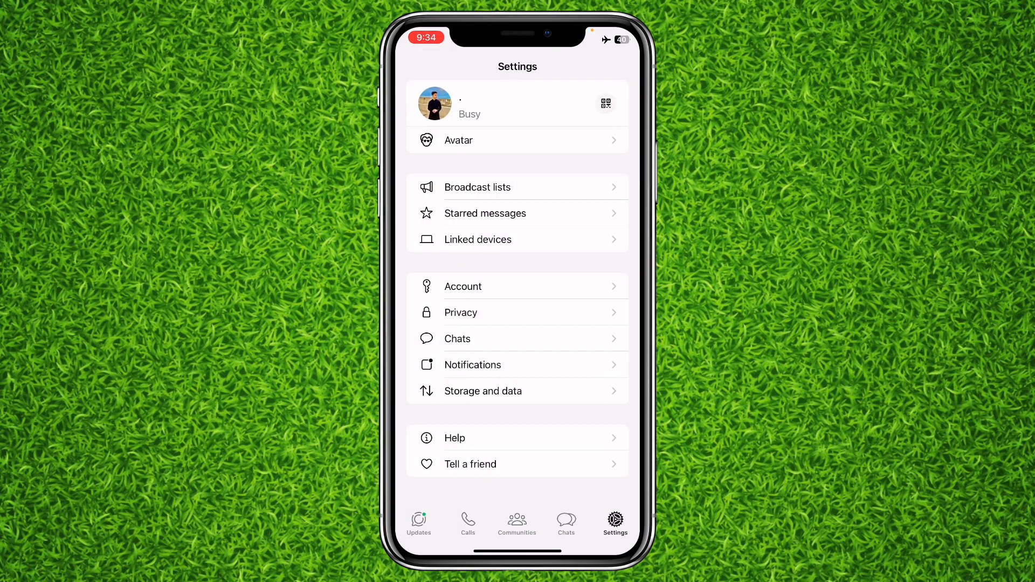
Enter Privacy, dismiss the error alert, open Advanced, then back out to main settings
{"action": "left_click", "coordinate": [461, 313]}
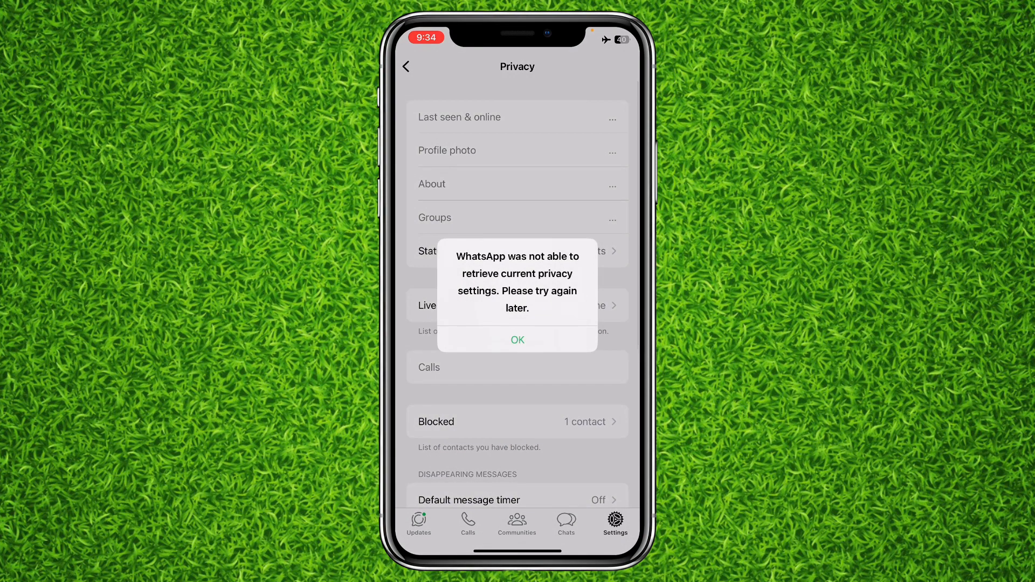
{"action": "left_click", "coordinate": [517, 340]}
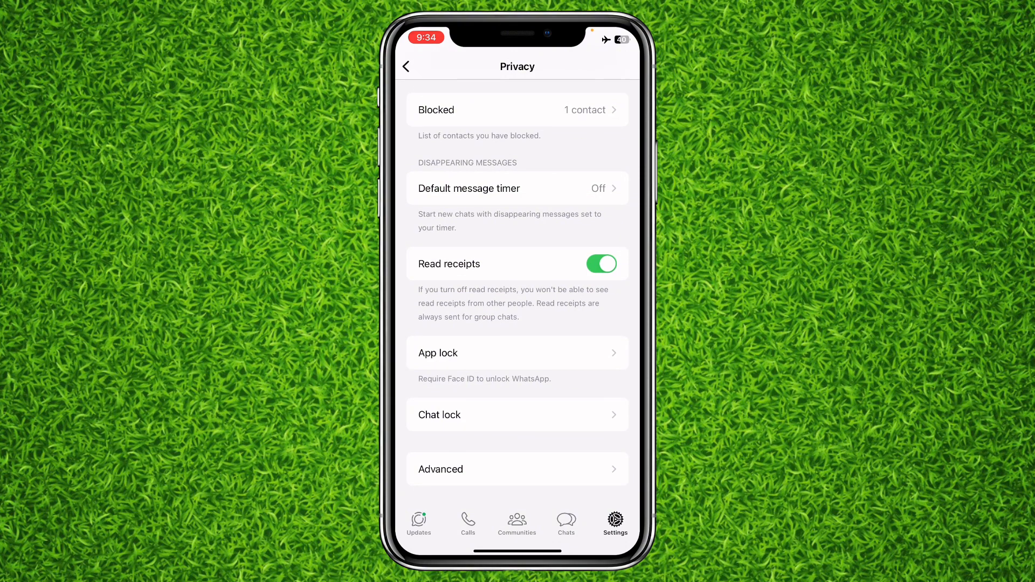
{"action": "left_click", "coordinate": [517, 469]}
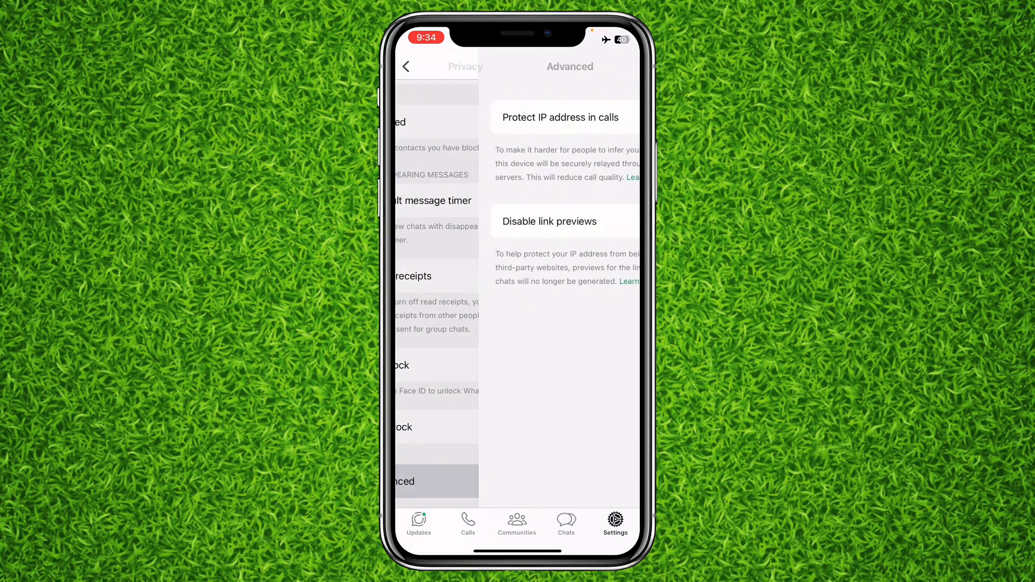
{"action": "left_click", "coordinate": [406, 66]}
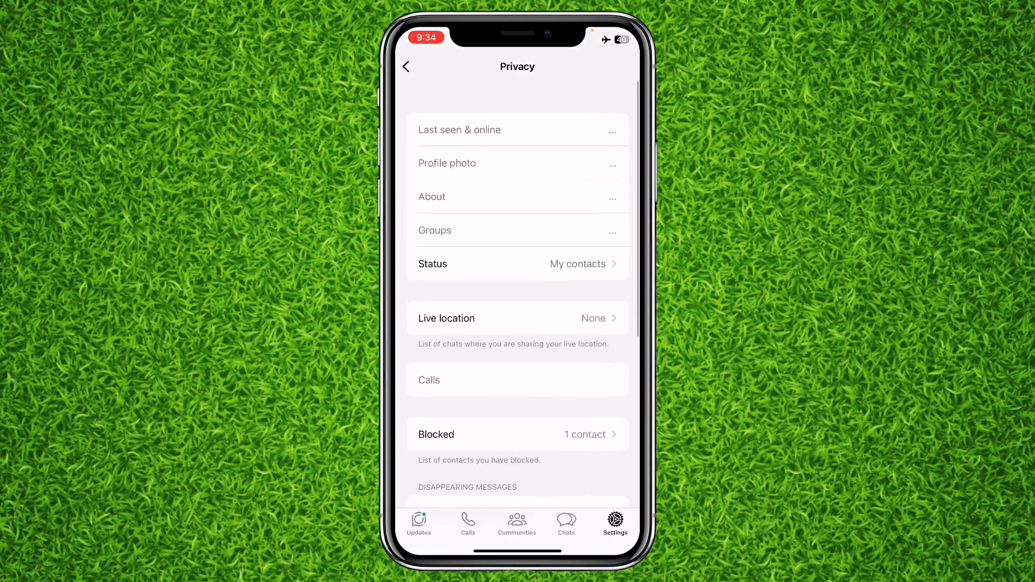
{"action": "left_click", "coordinate": [407, 67]}
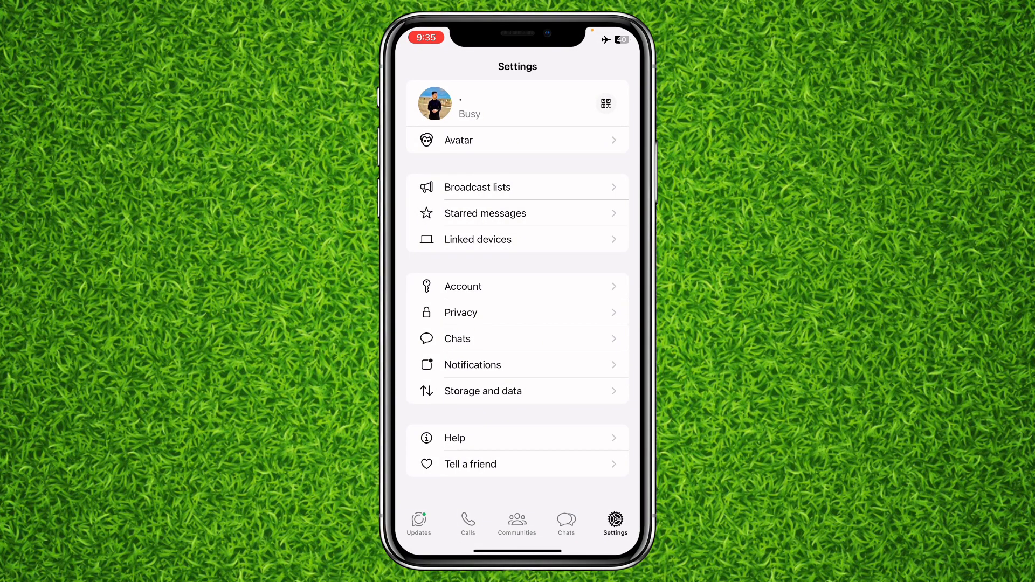
Reopen Privacy, scroll down, and open the App lock page
{"action": "left_click", "coordinate": [461, 313]}
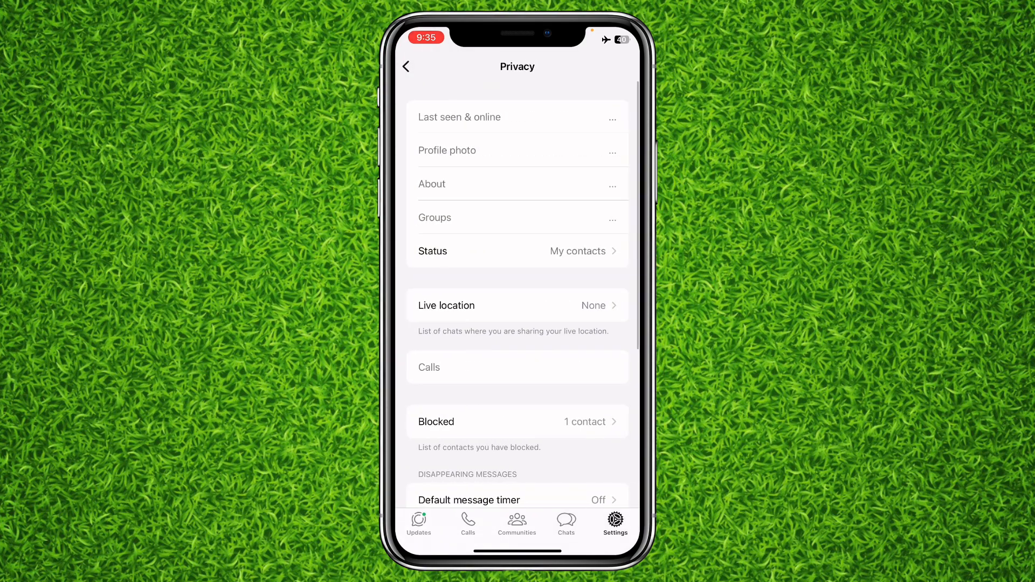
{"action": "scroll", "scroll_direction": "down", "scroll_amount": 3}
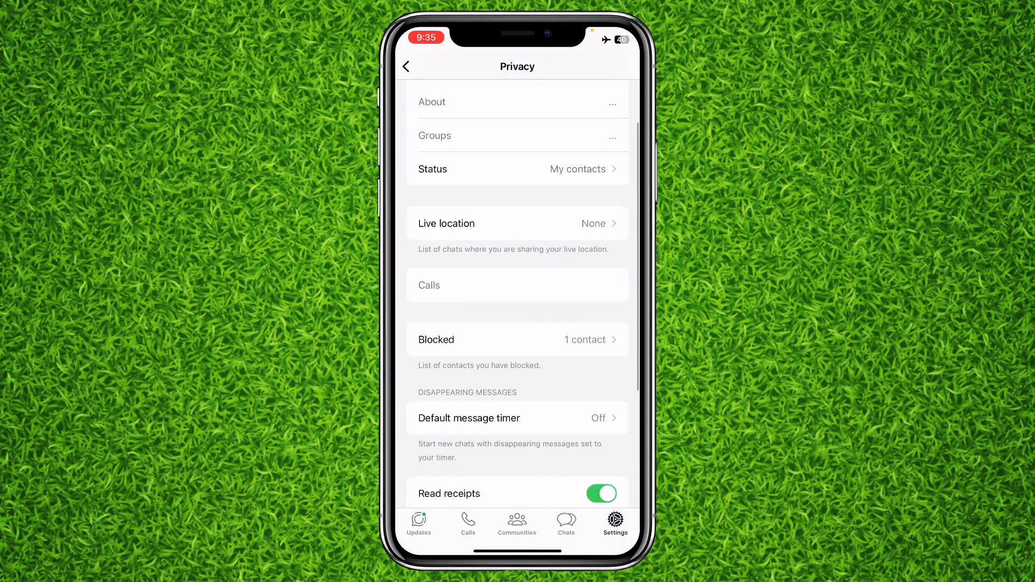
{"action": "scroll", "scroll_direction": "down", "scroll_amount": 3}
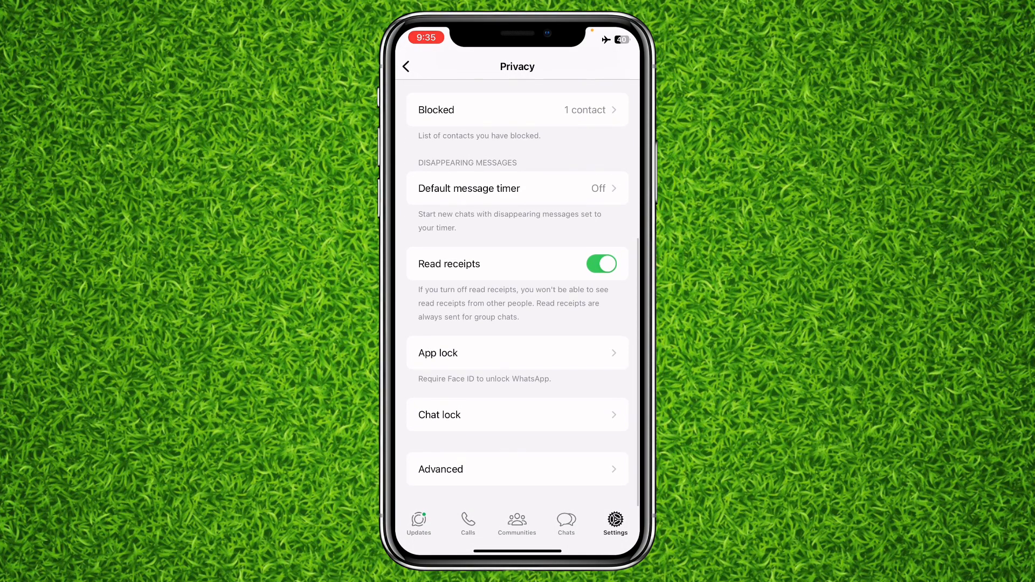
{"action": "left_click", "coordinate": [517, 353]}
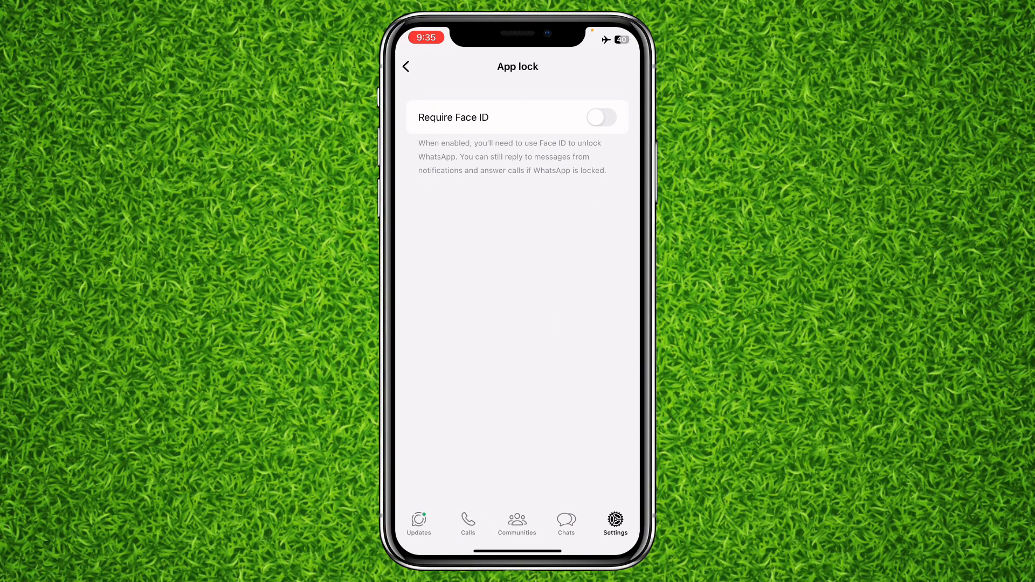